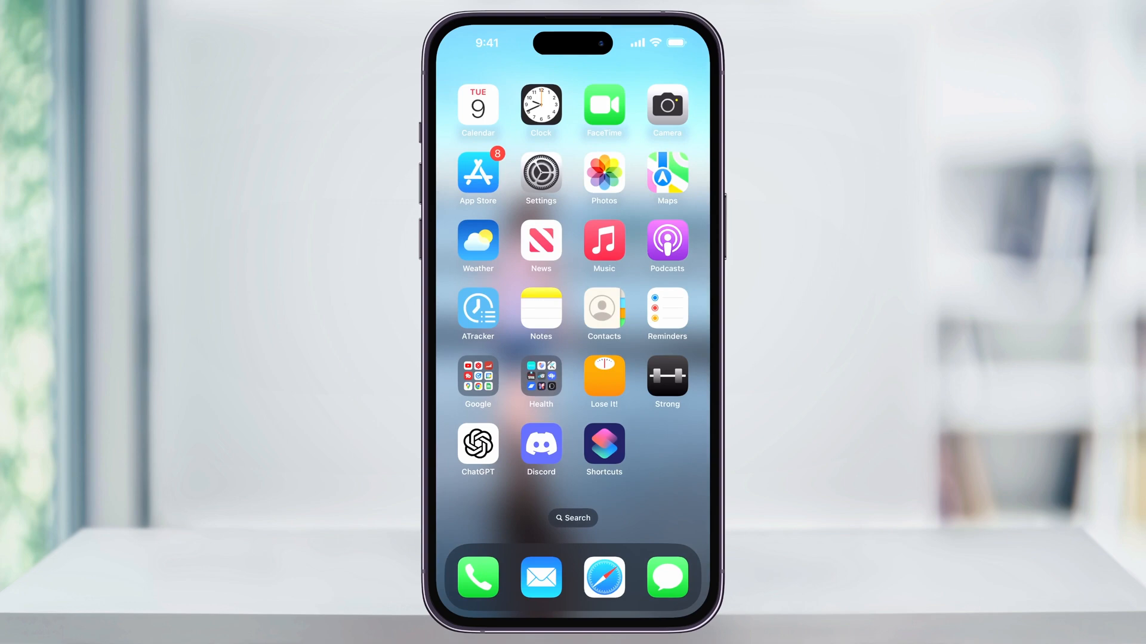
Step: Go from the home screen to Settings > Screen Time, scrolled to the restriction options
{"action": "left_click", "coordinate": [540, 174]}
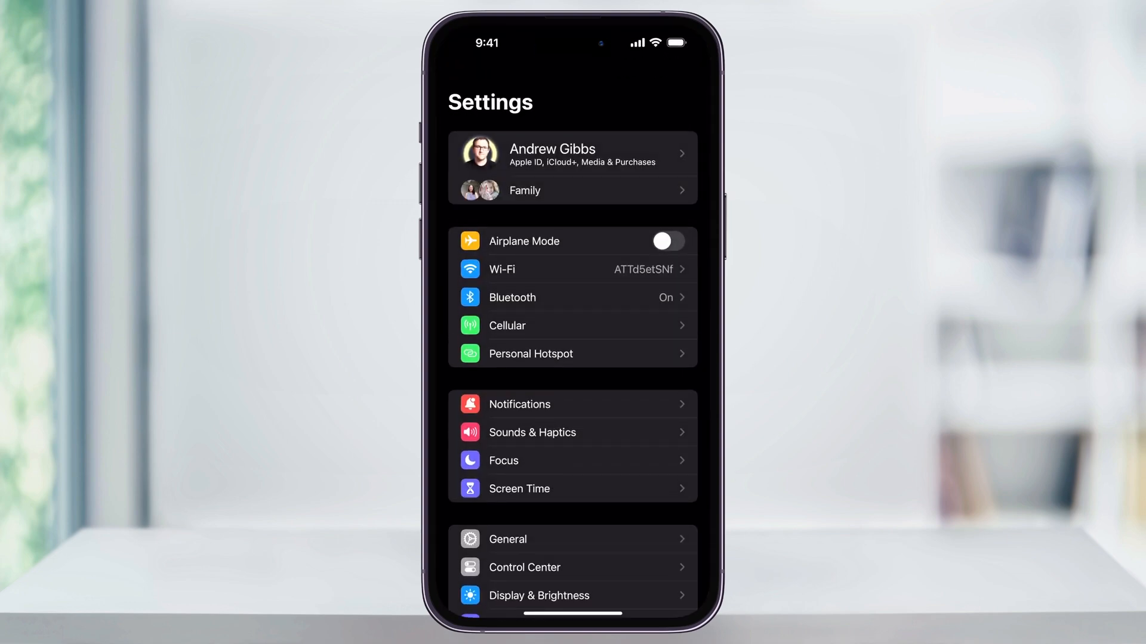
{"action": "scroll", "scroll_direction": "down", "scroll_amount": 3}
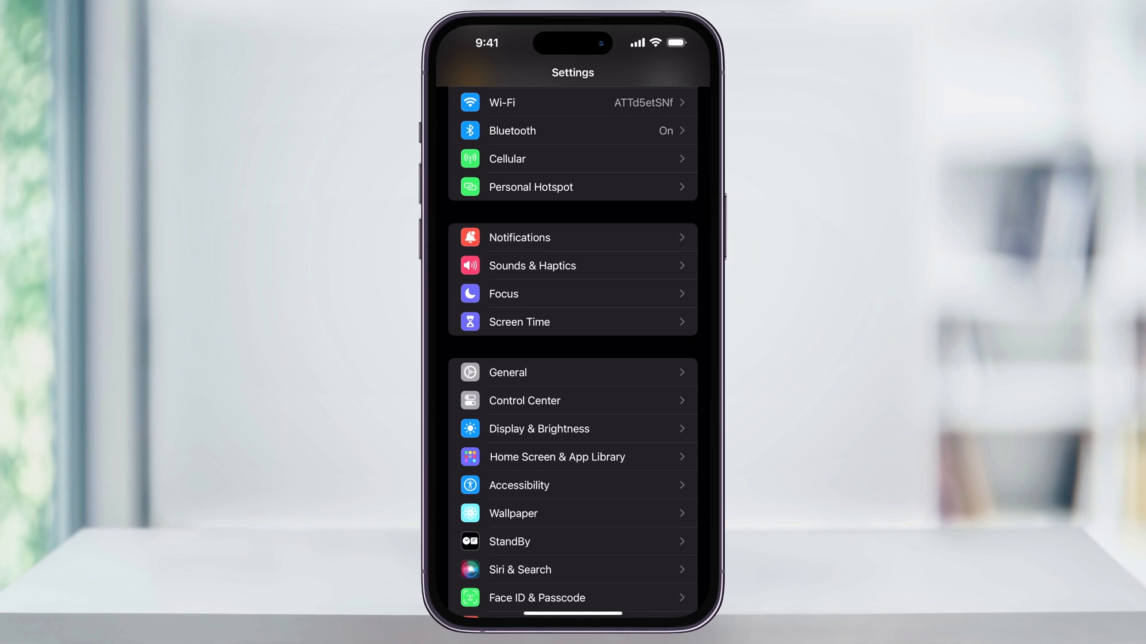
{"action": "left_click", "coordinate": [519, 322]}
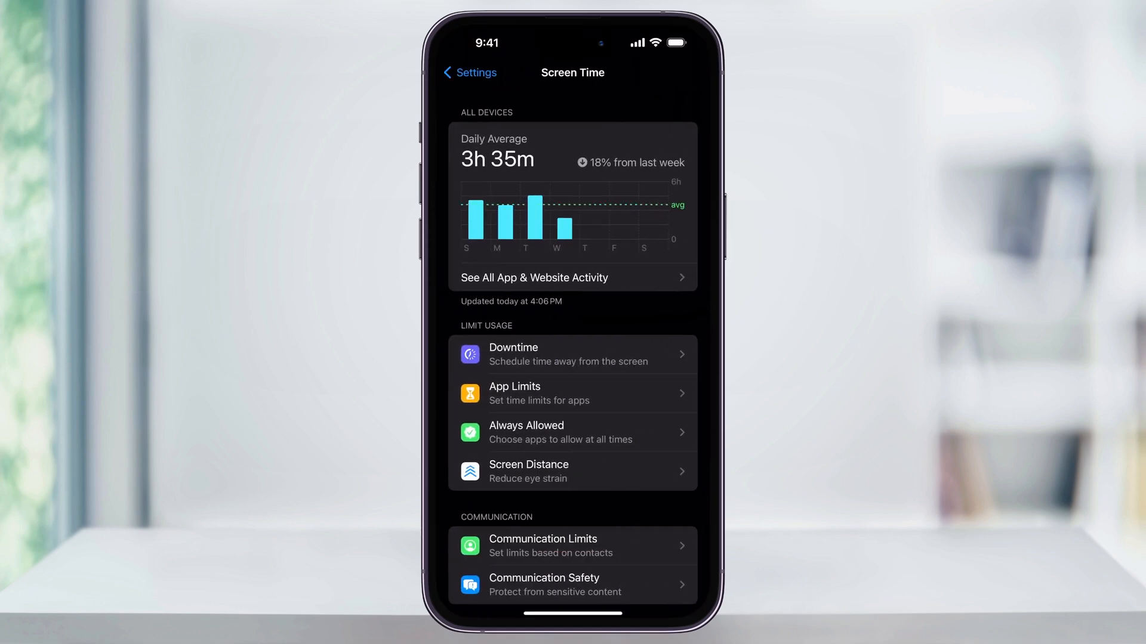
{"action": "scroll", "scroll_direction": "down", "scroll_amount": 3}
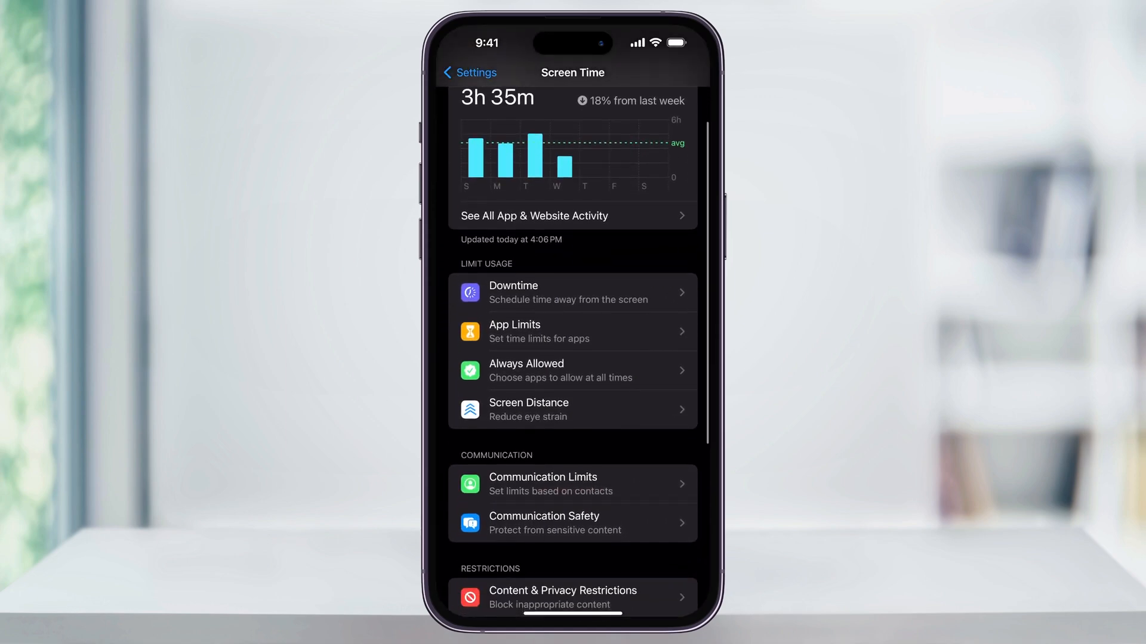
{"action": "scroll", "scroll_direction": "down", "scroll_amount": 3}
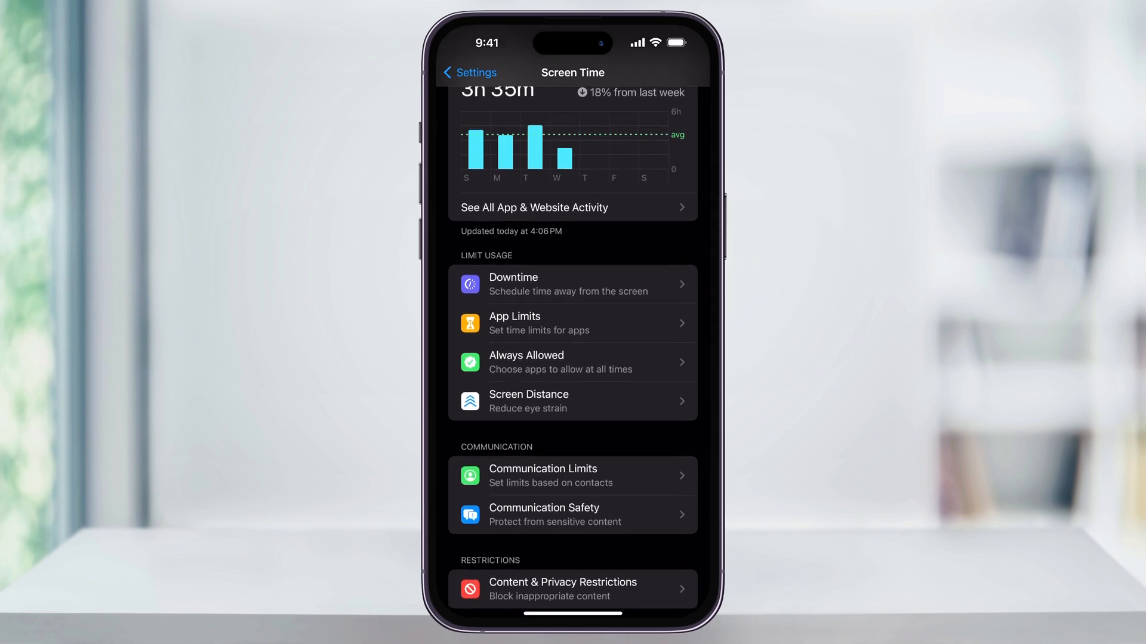
Step: In Content & Privacy Restrictions, switch the main toggle off and back on
{"action": "left_click", "coordinate": [572, 589]}
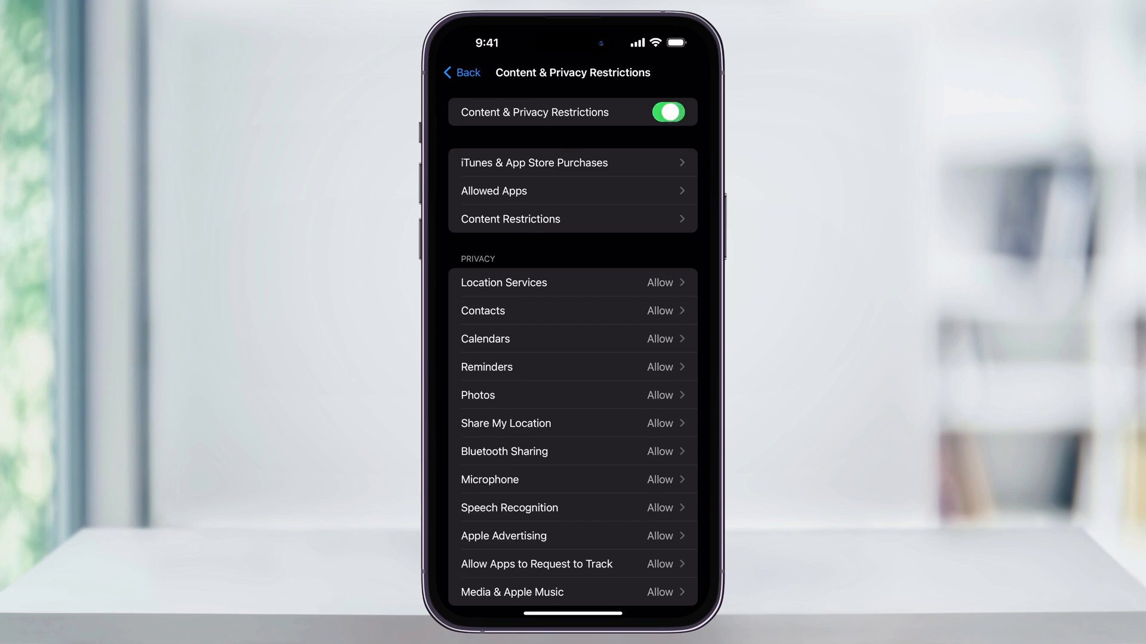
{"action": "left_click", "coordinate": [666, 111]}
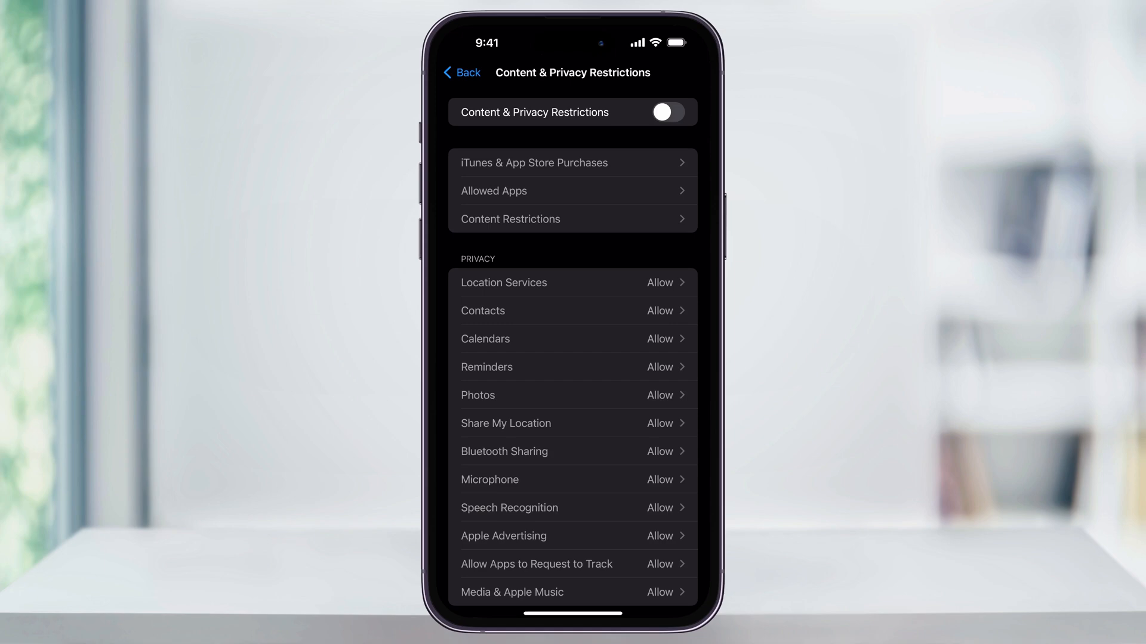
{"action": "left_click", "coordinate": [666, 111]}
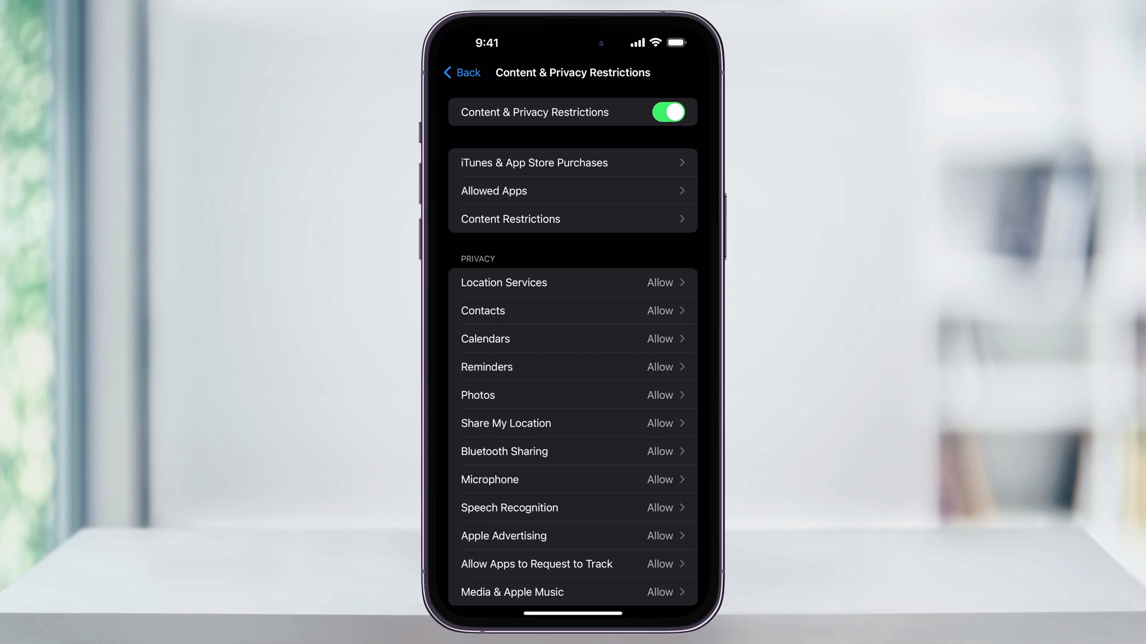
Step: Set Content Restrictions > Web Content to Limit Adult Websites and go home
{"action": "left_click", "coordinate": [509, 218]}
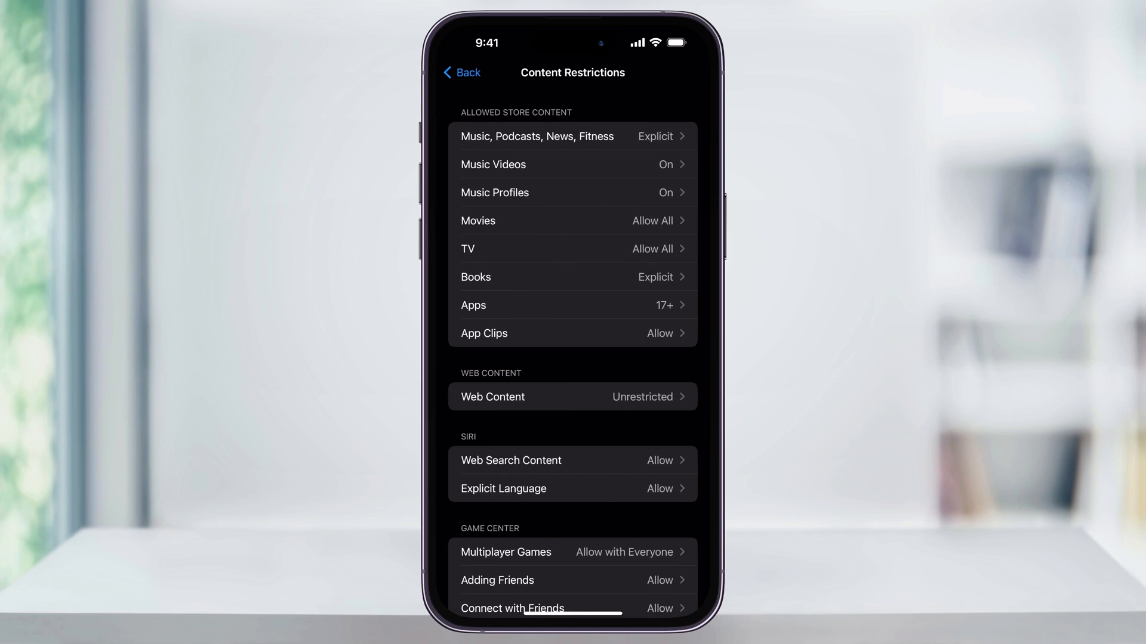
{"action": "left_click", "coordinate": [572, 397]}
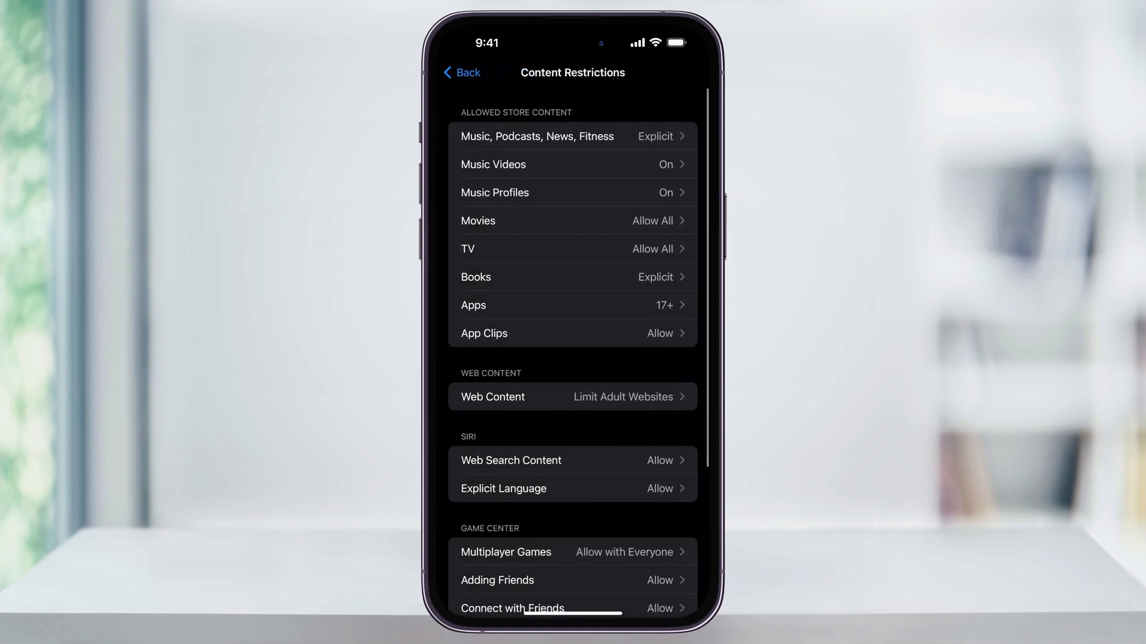
{"action": "key", "text": "home"}
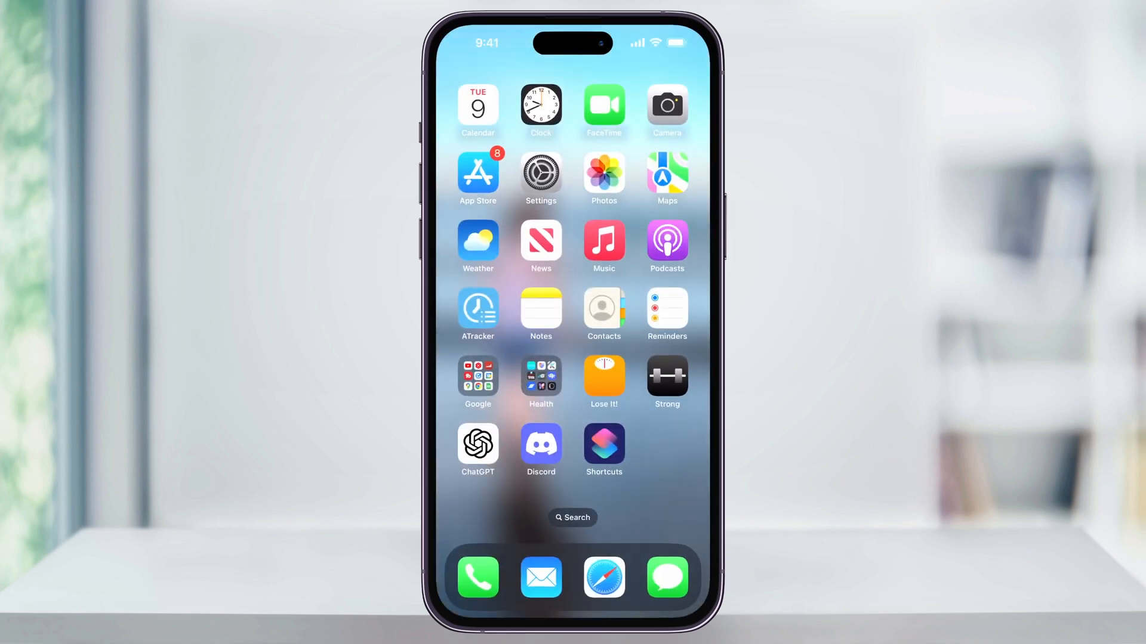